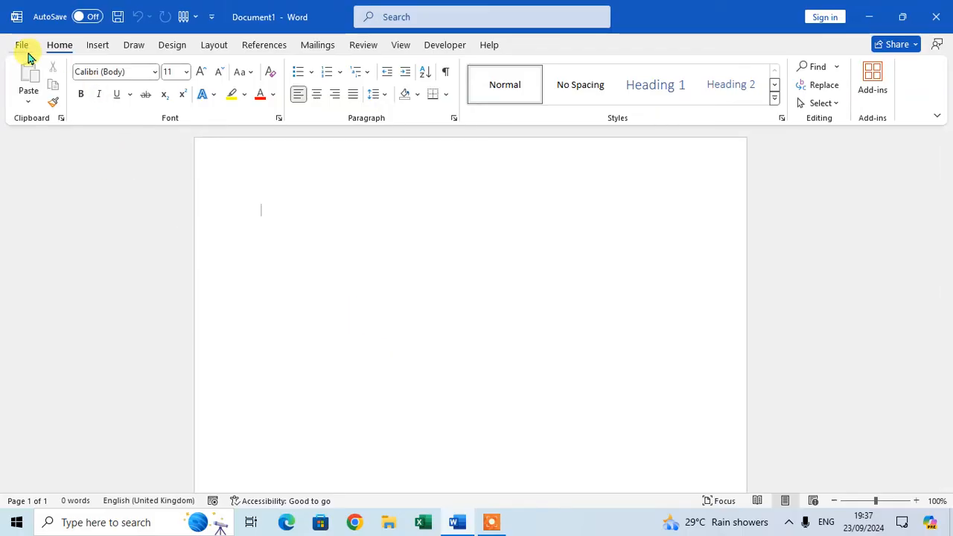
- Show Word's backstage Home view listing templates and recent documents
click(21, 44)
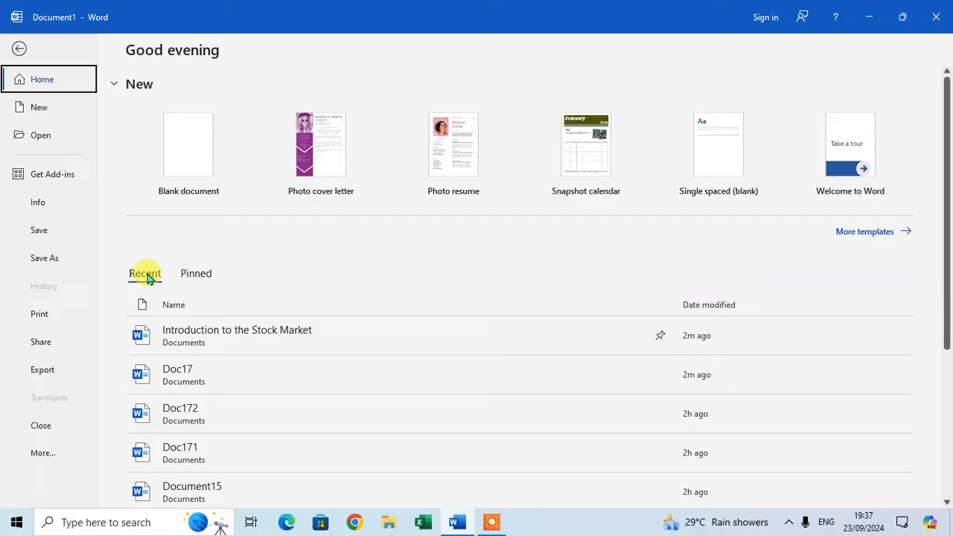
scroll(down, 3)
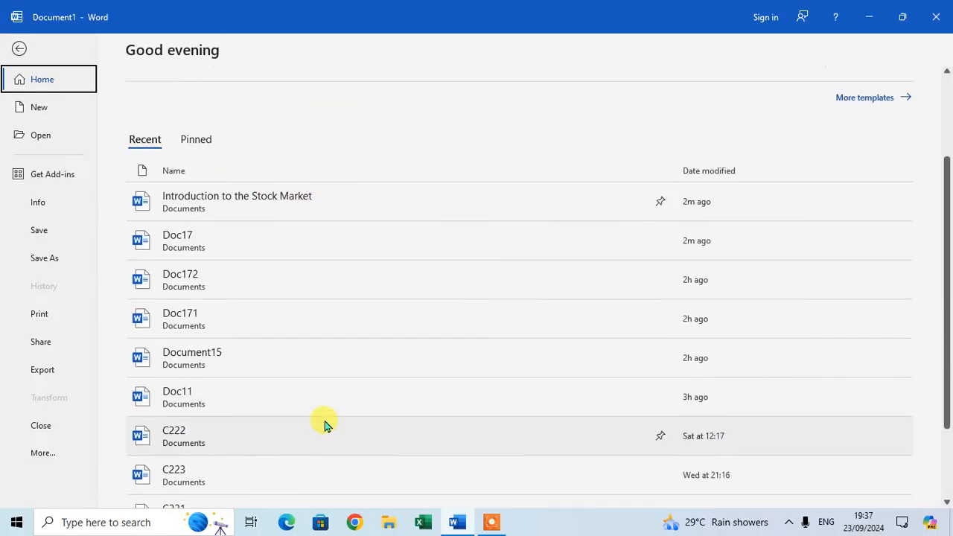
mouse_move(290, 290)
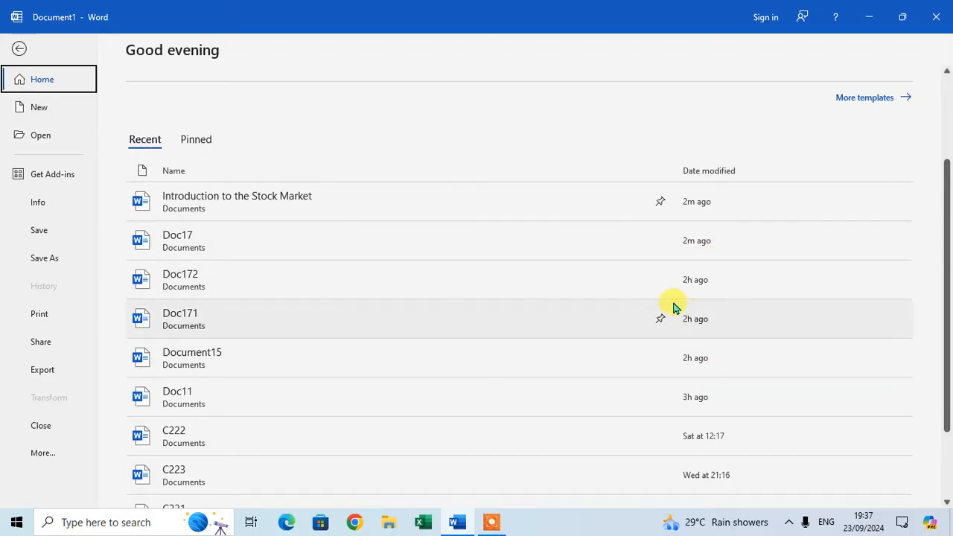
scroll(down, 3)
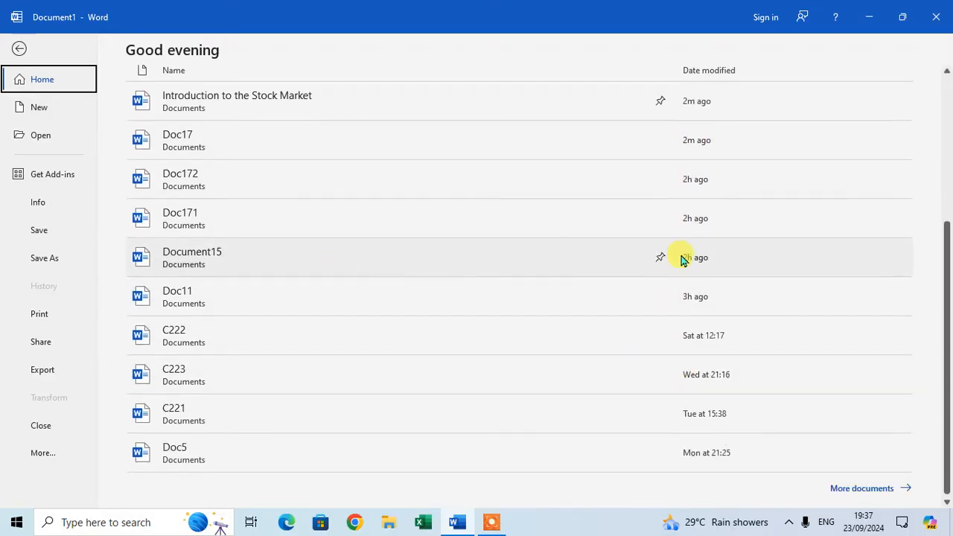
mouse_move(494, 339)
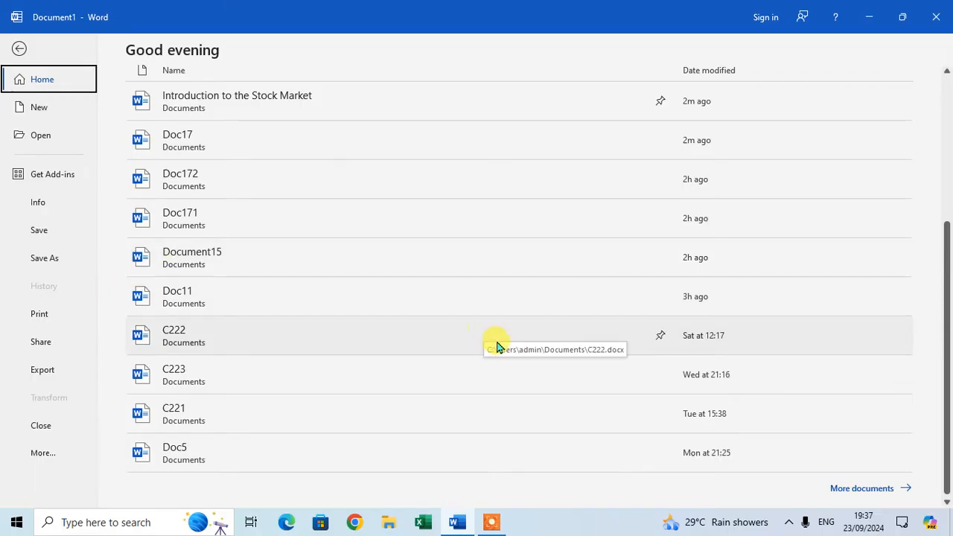
mouse_move(446, 490)
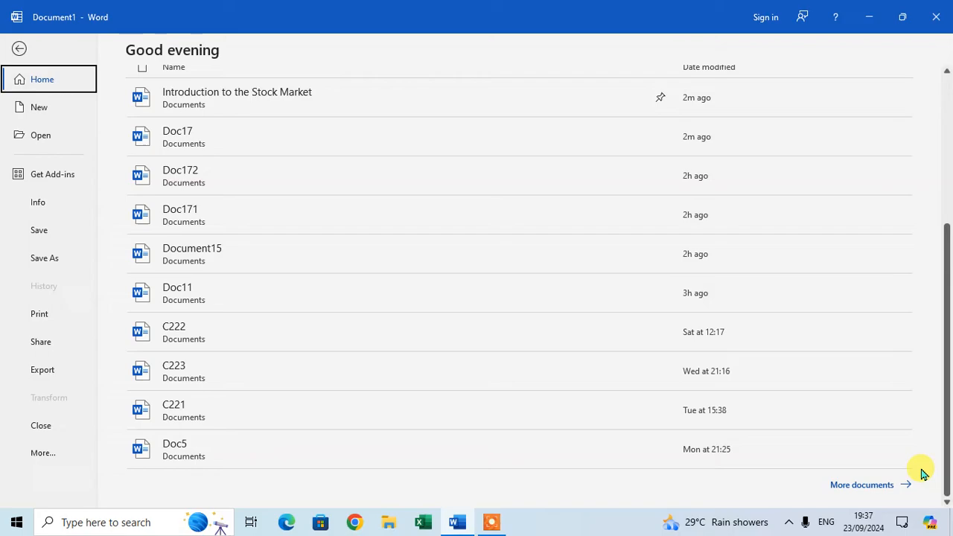
- Show the full recent items on the Open page, checking Folders then returning to Documents
click(40, 134)
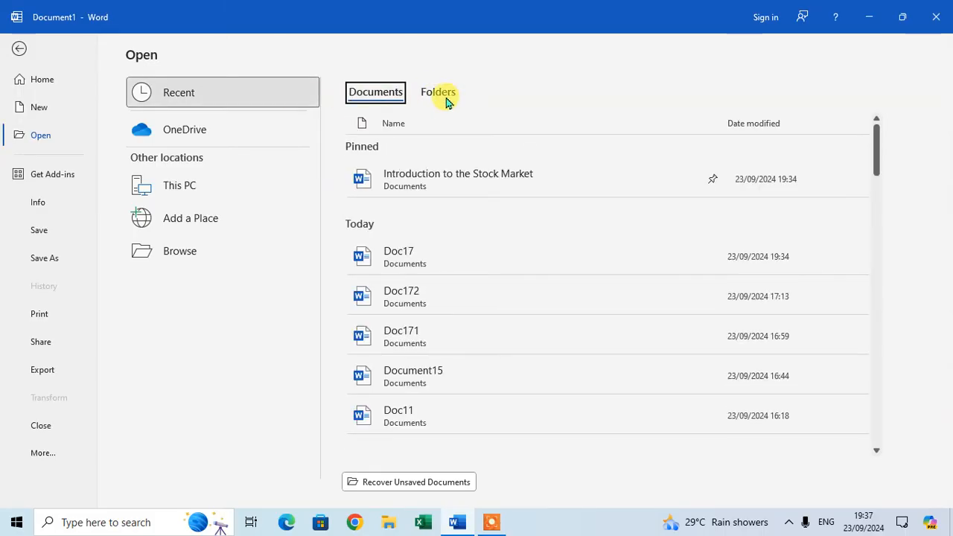
click(438, 93)
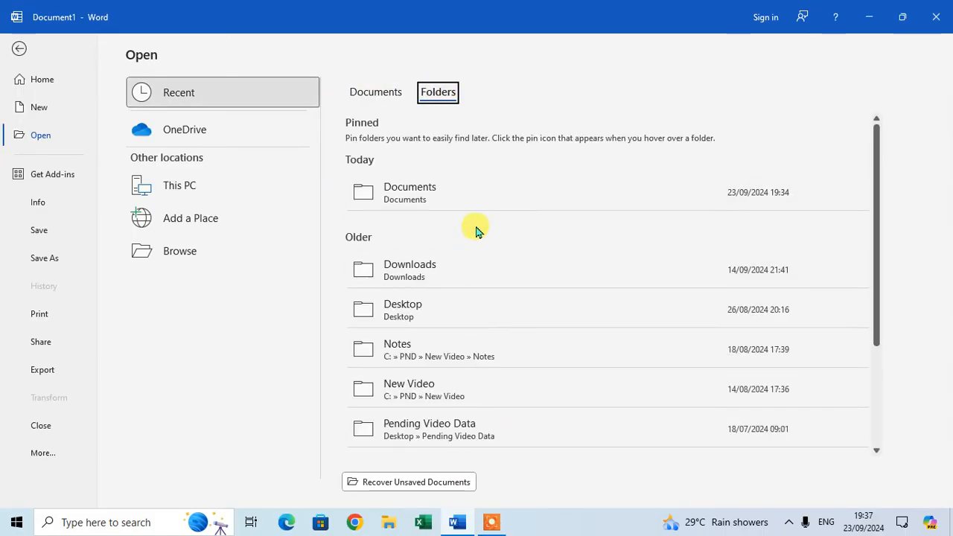
mouse_move(505, 375)
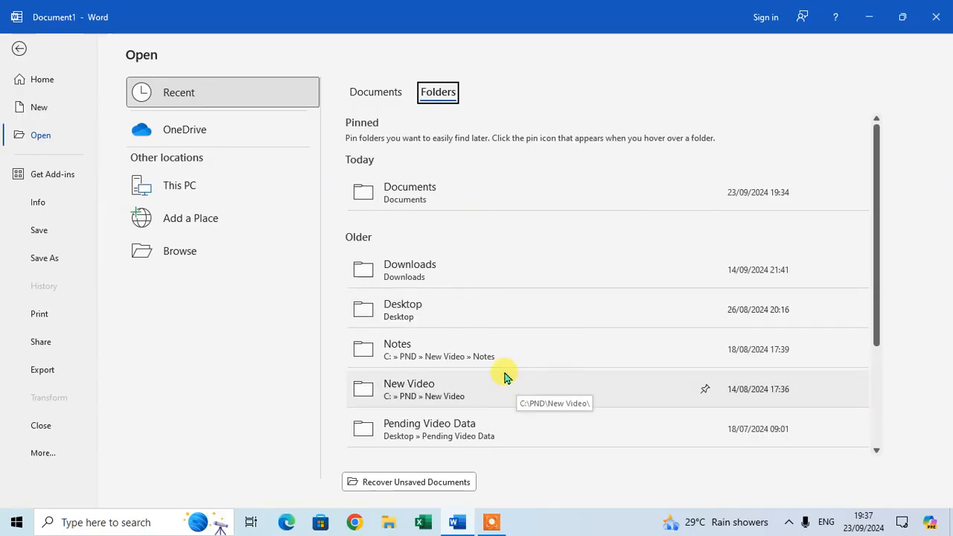
click(375, 92)
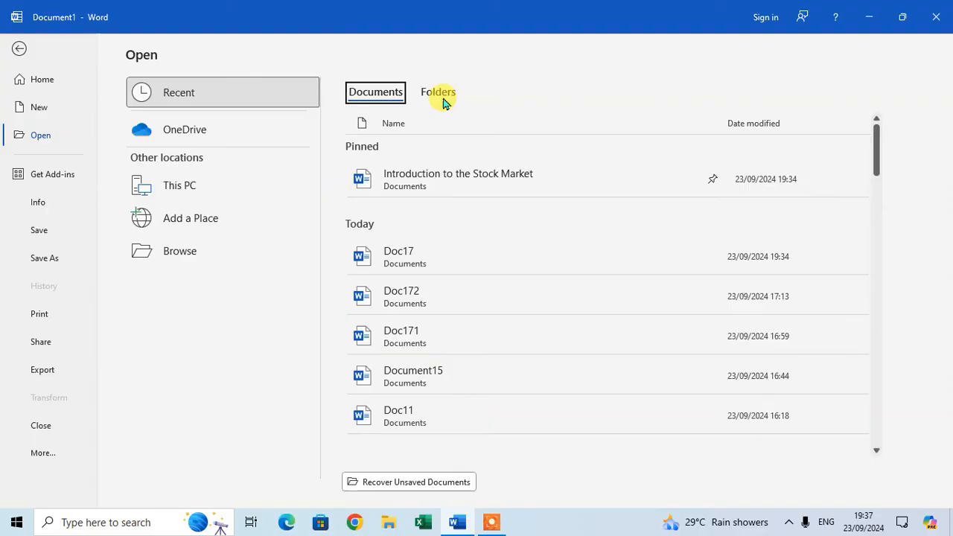
mouse_move(439, 256)
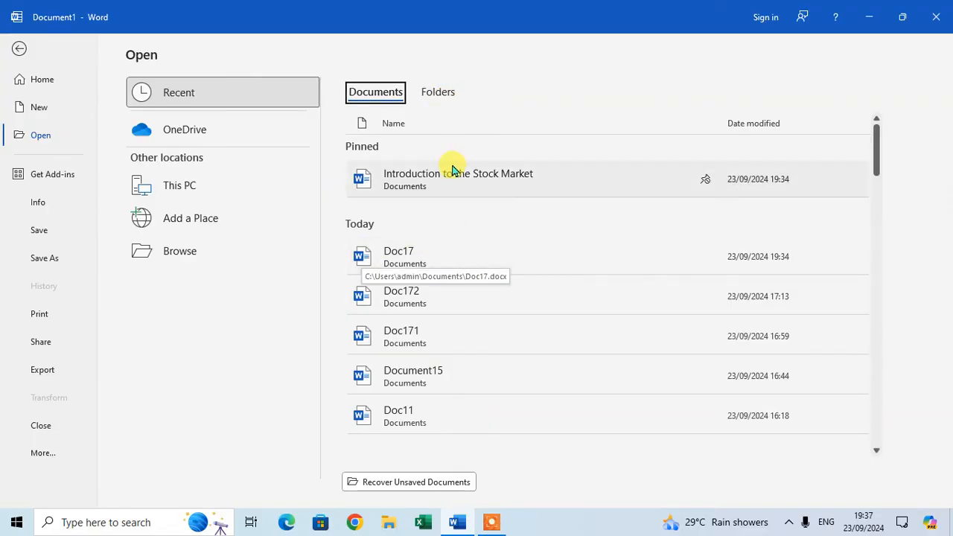
mouse_move(408, 256)
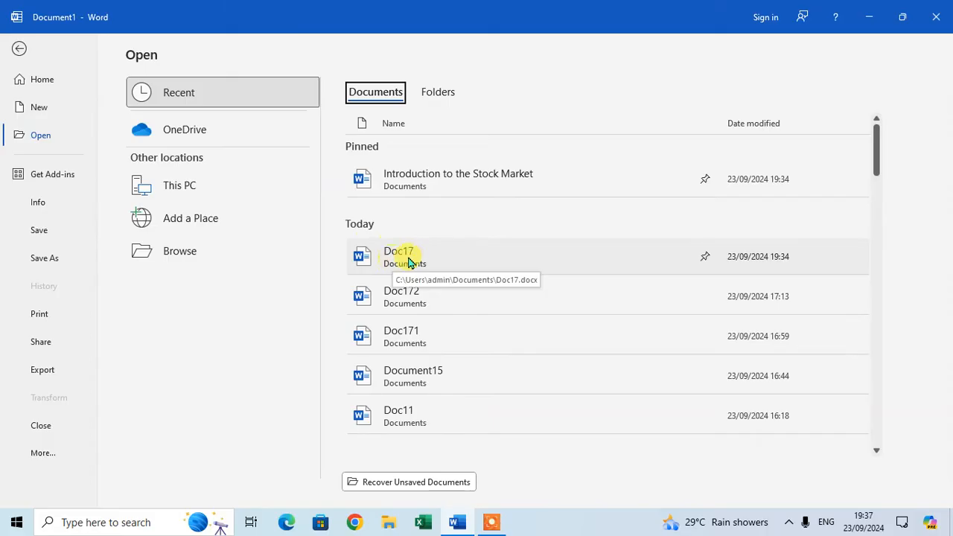
mouse_move(460, 256)
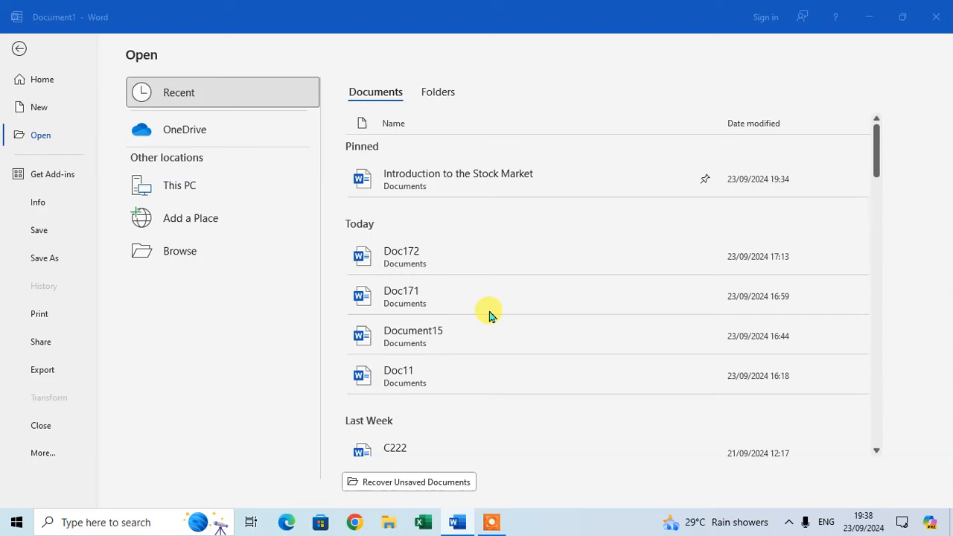
- Scroll the recent documents list down to reach Doc17's entries
scroll(down, 3)
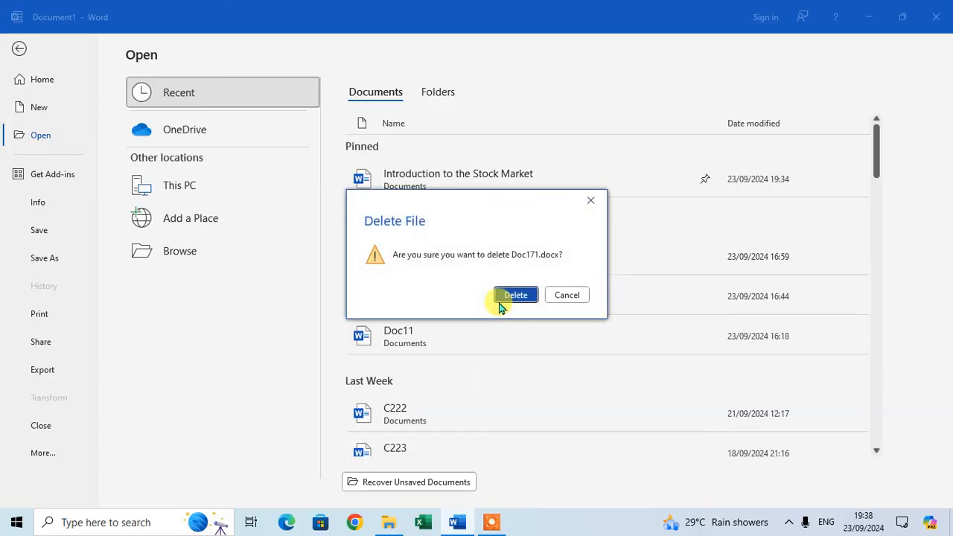
- Confirm deleting Doc171.docx so only Document15 and Doc11 remain under Today
click(515, 295)
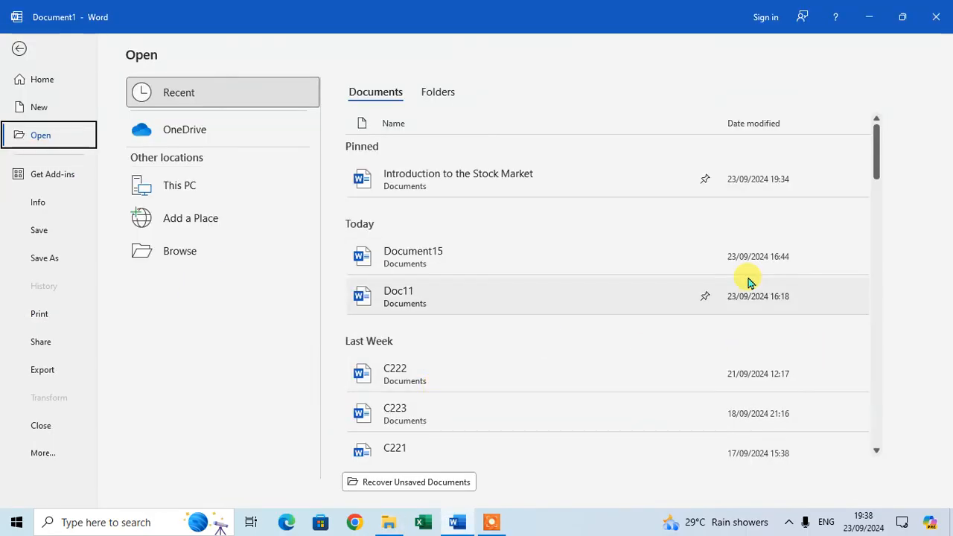
mouse_move(748, 295)
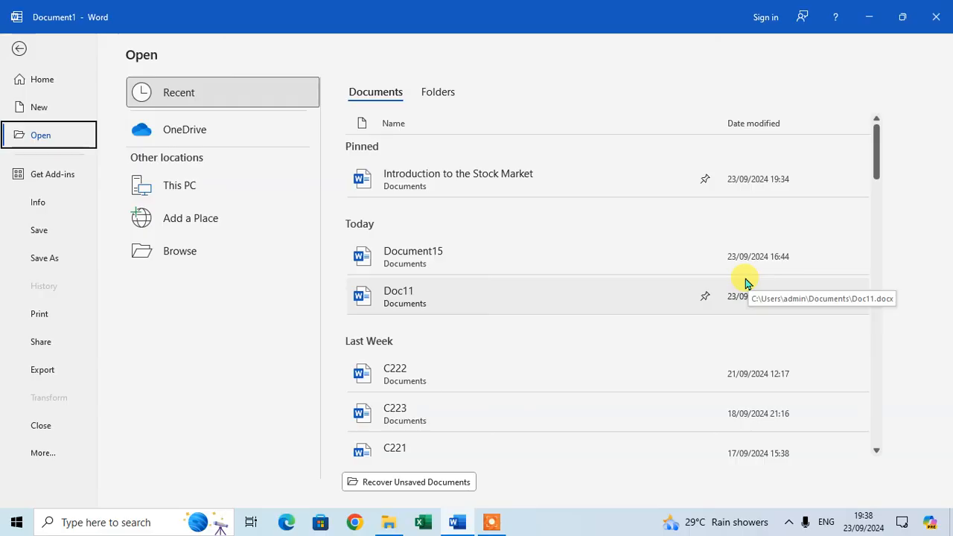